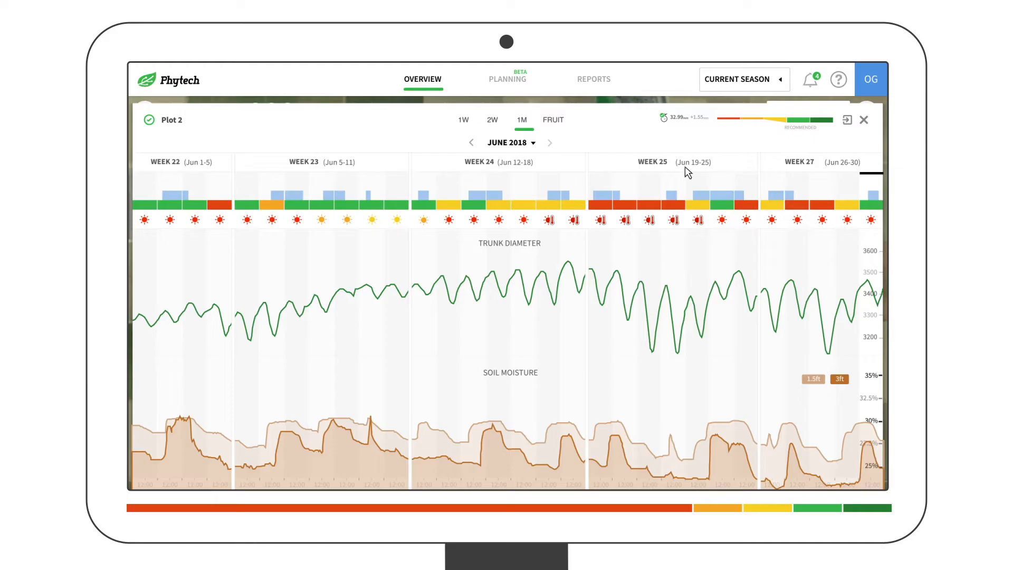
Step: Show the fruit view for Plot 2 in place of the sensor charts
left_click(551, 119)
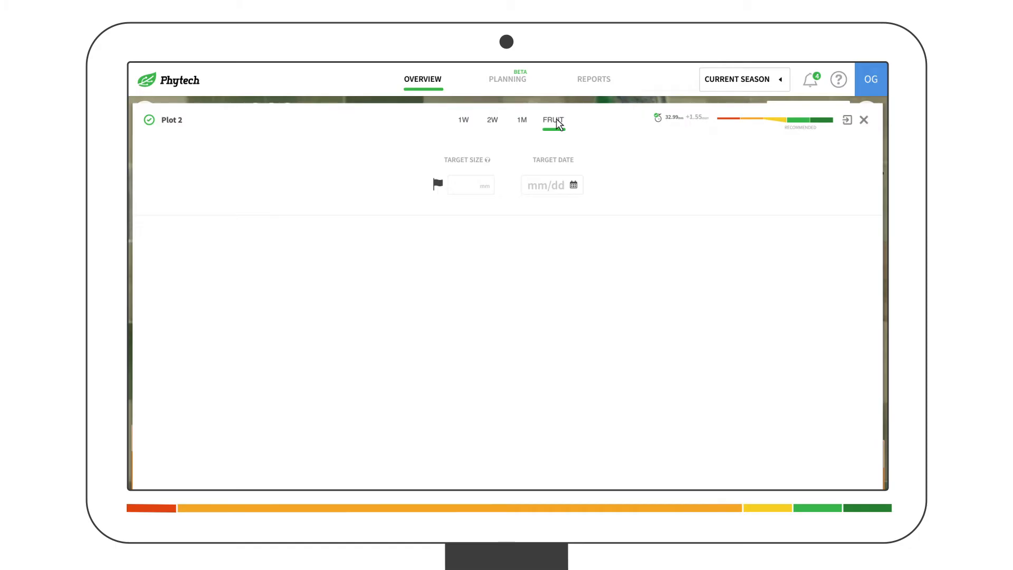
Step: Save a fruit target of 70 mm by August 20 for Plot 2
type("7")
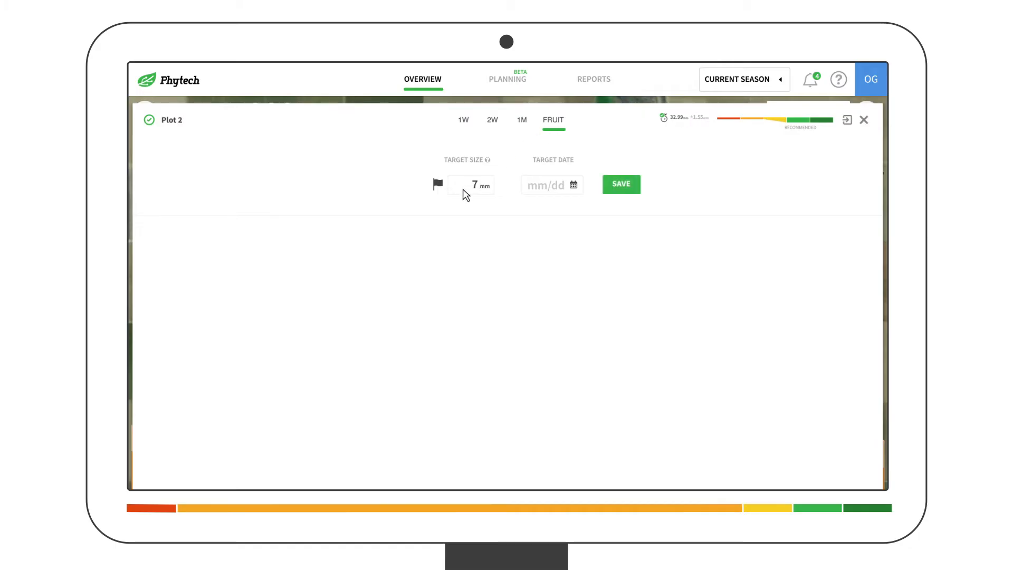
left_click(550, 185)
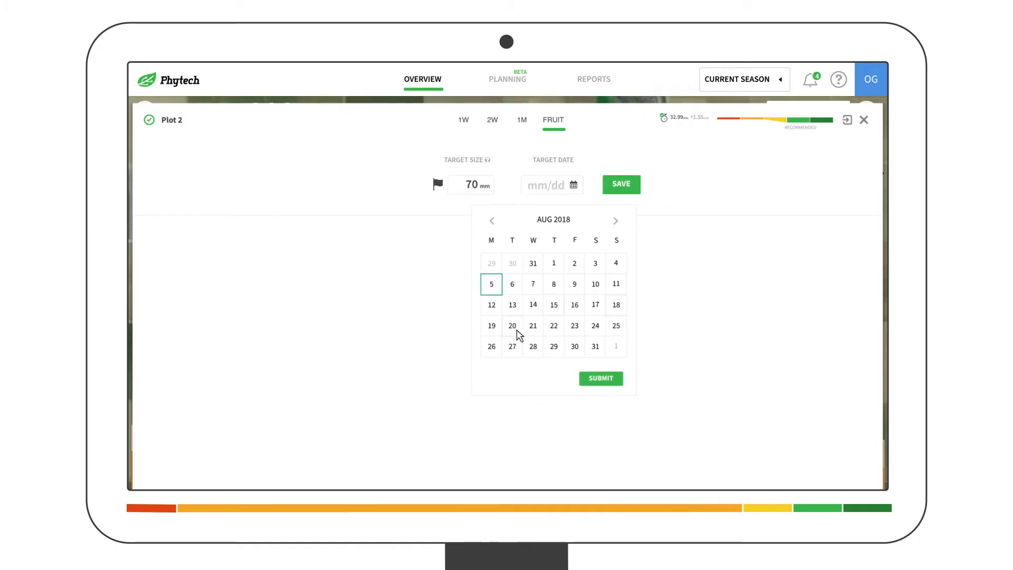
left_click(512, 326)
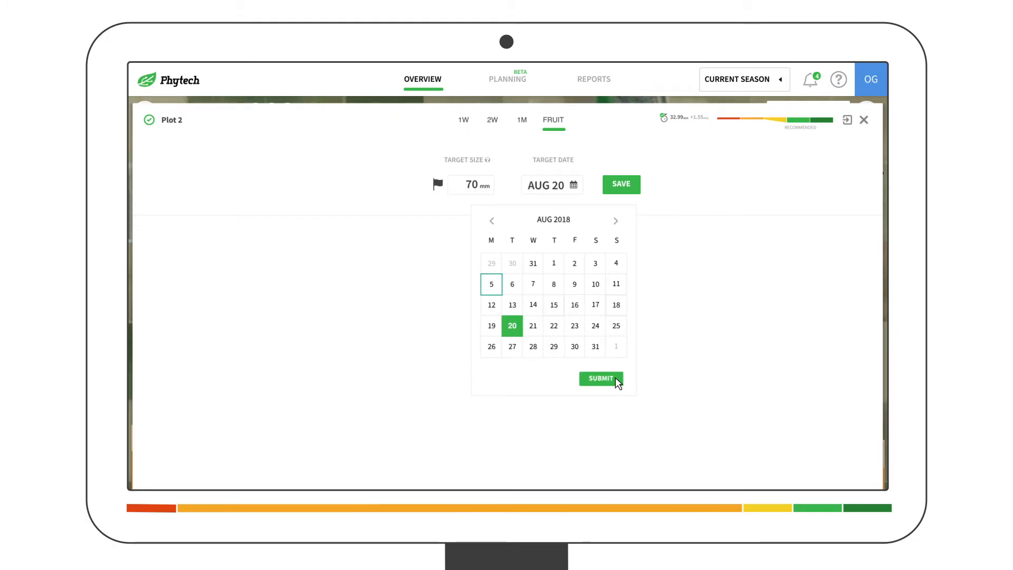
left_click(600, 378)
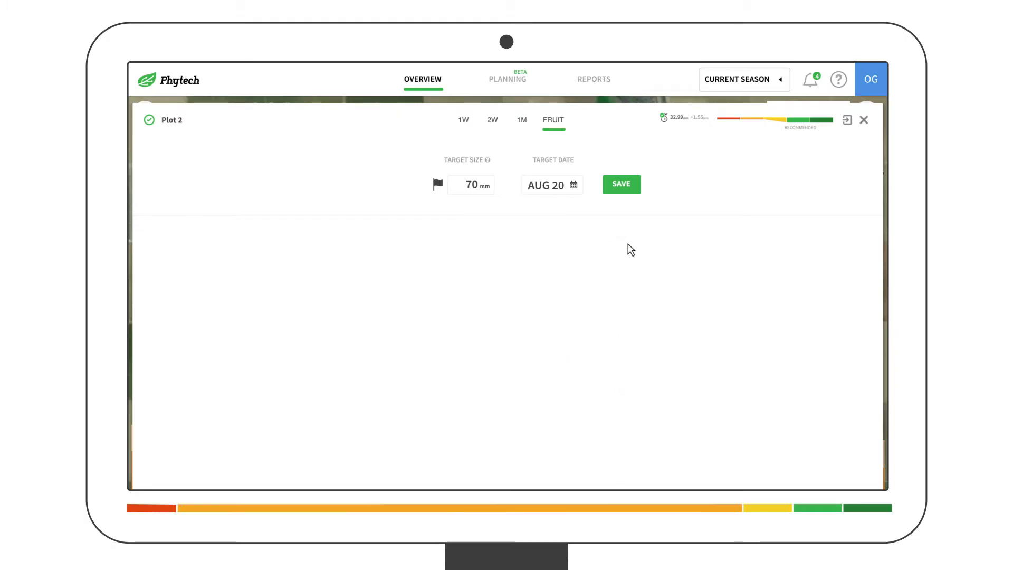
left_click(619, 183)
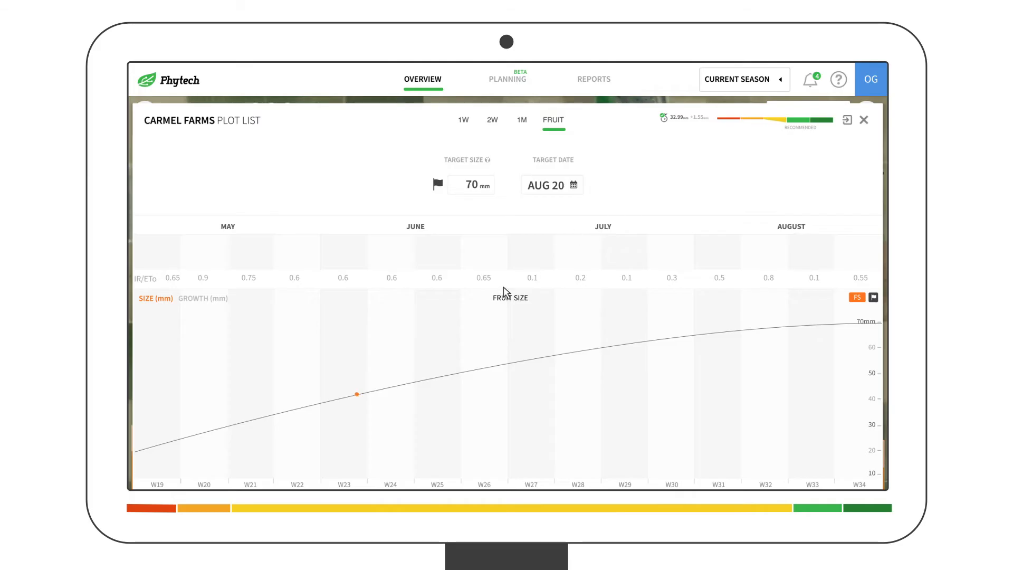
mouse_move(356, 393)
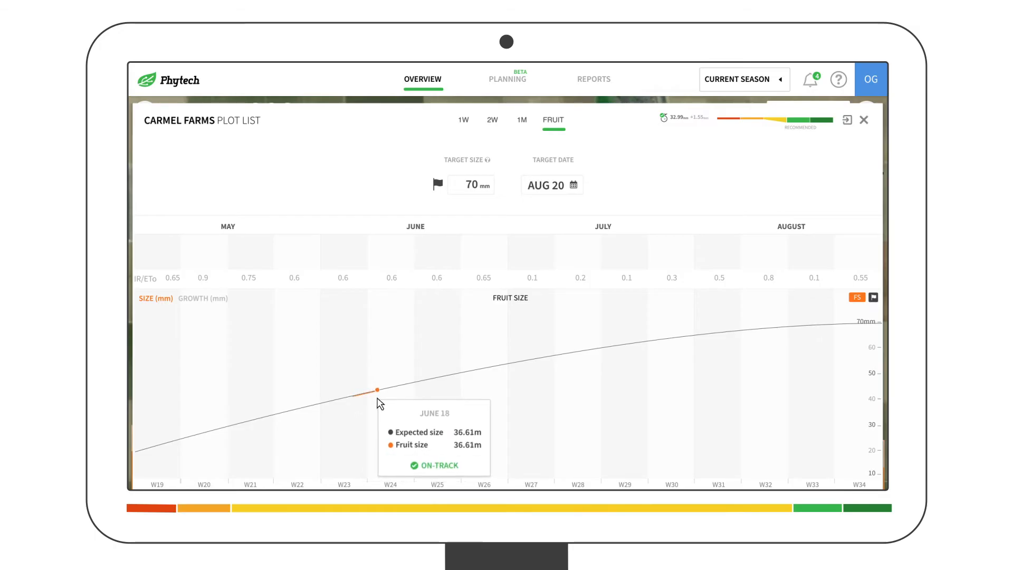
mouse_move(402, 384)
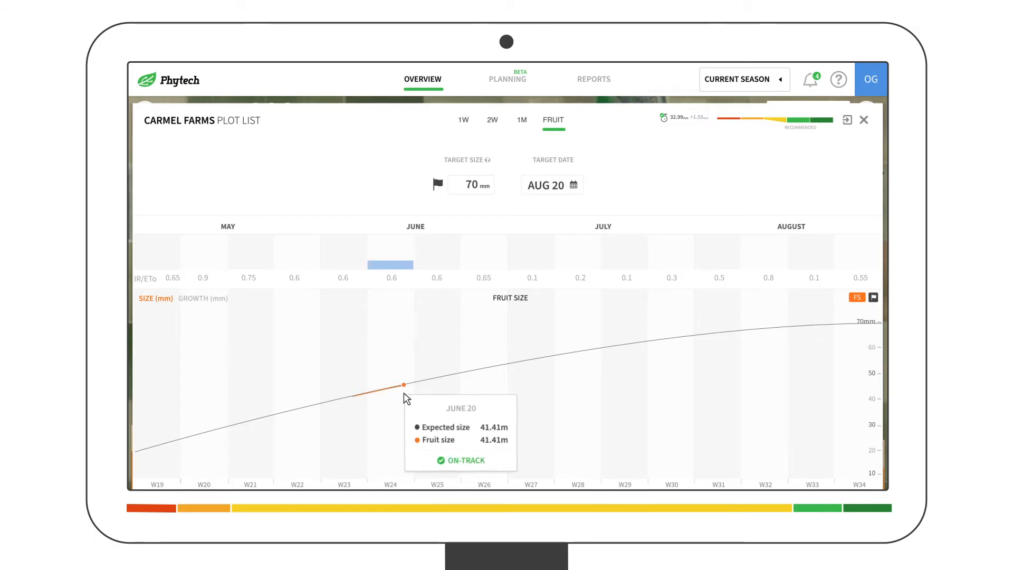
mouse_move(431, 392)
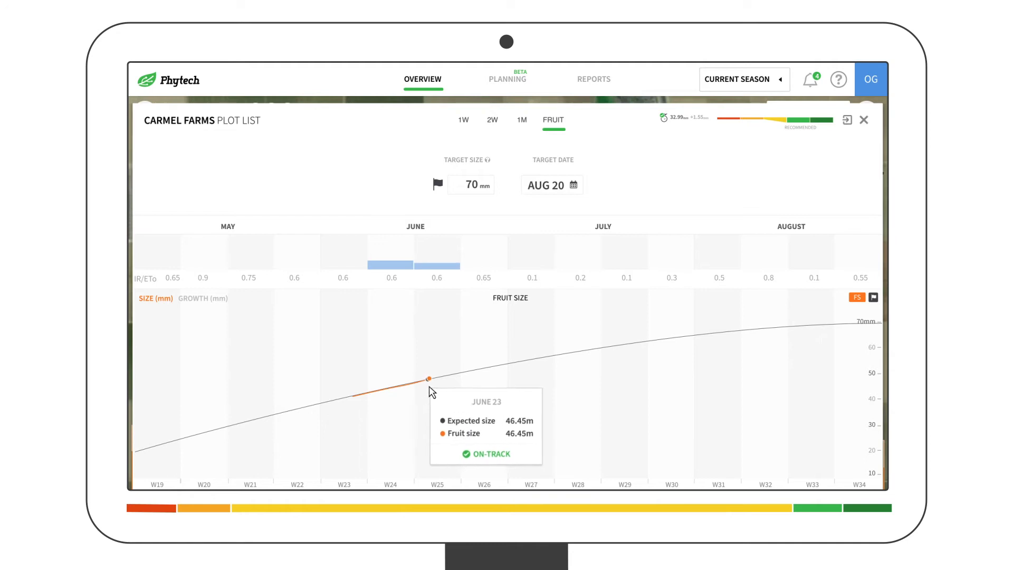
mouse_move(454, 371)
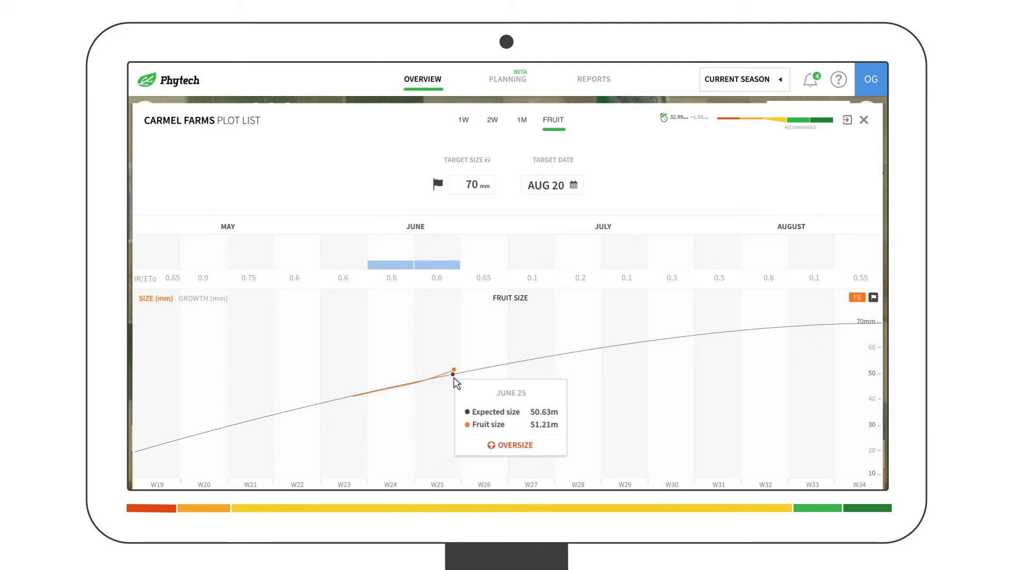
mouse_move(478, 371)
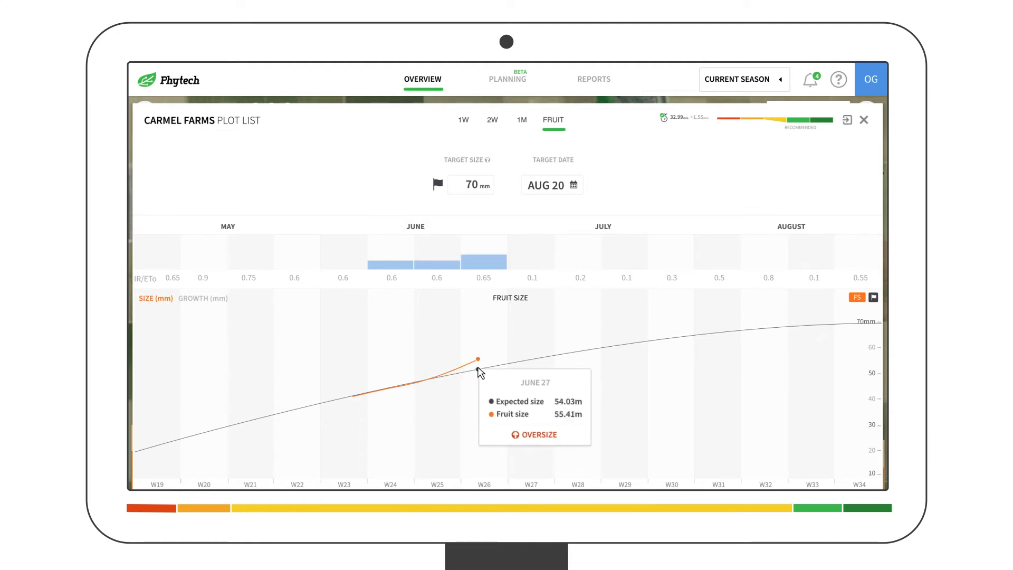
mouse_move(500, 349)
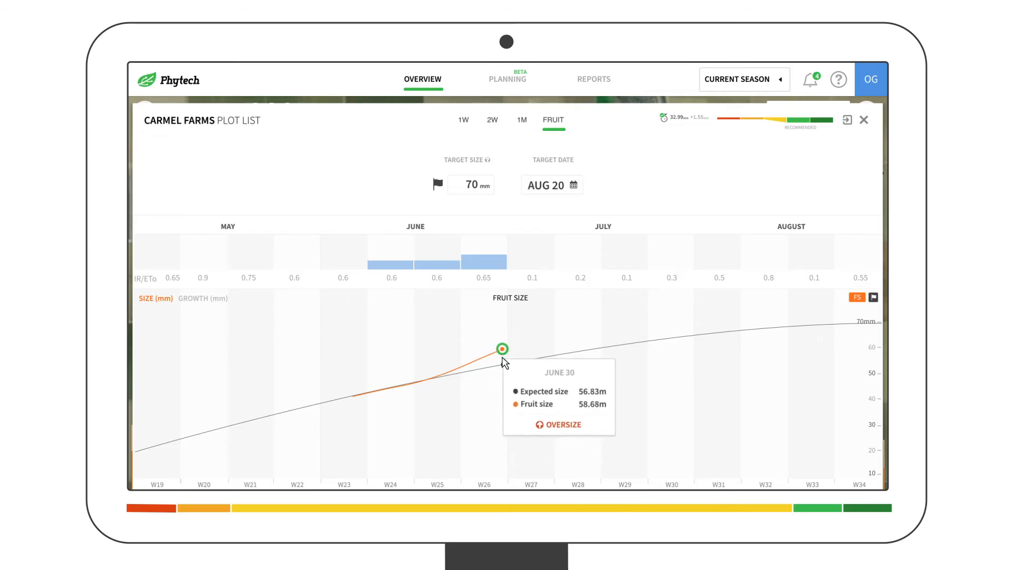
mouse_move(525, 341)
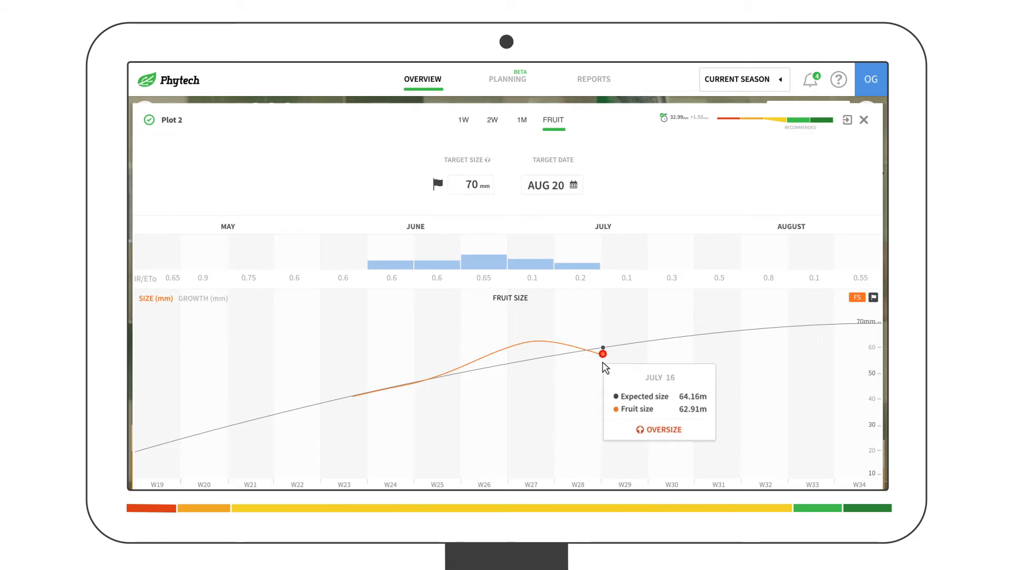
mouse_move(628, 375)
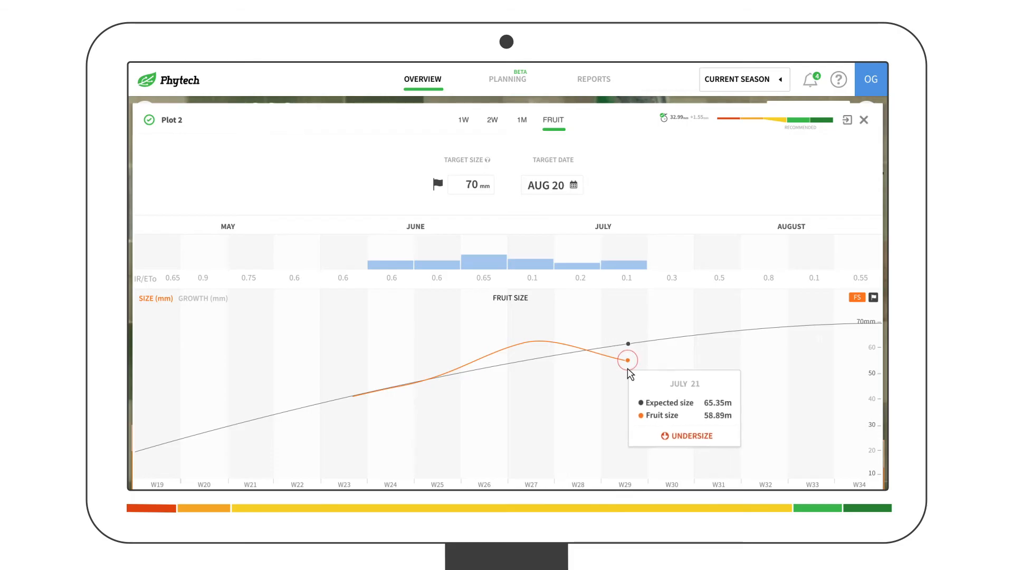
mouse_move(654, 362)
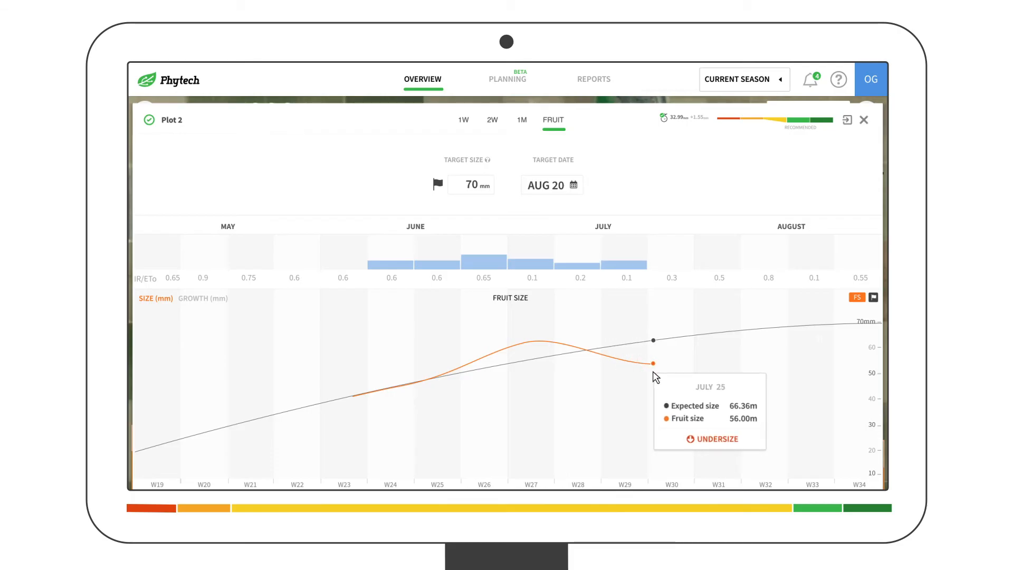
mouse_move(677, 360)
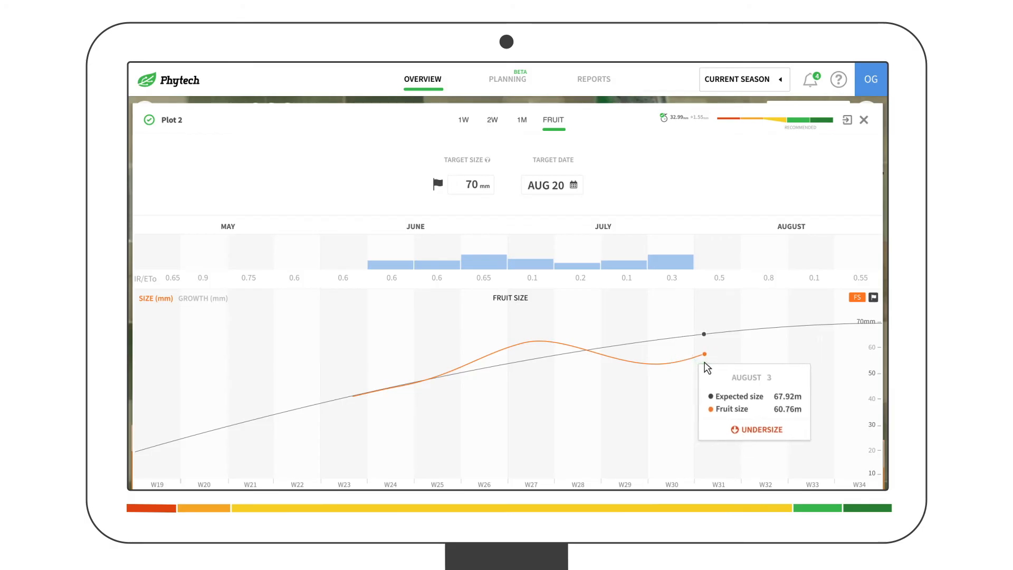
Step: Read Plot 2's fruit size curve into August against the expected growth curve
left_click(743, 80)
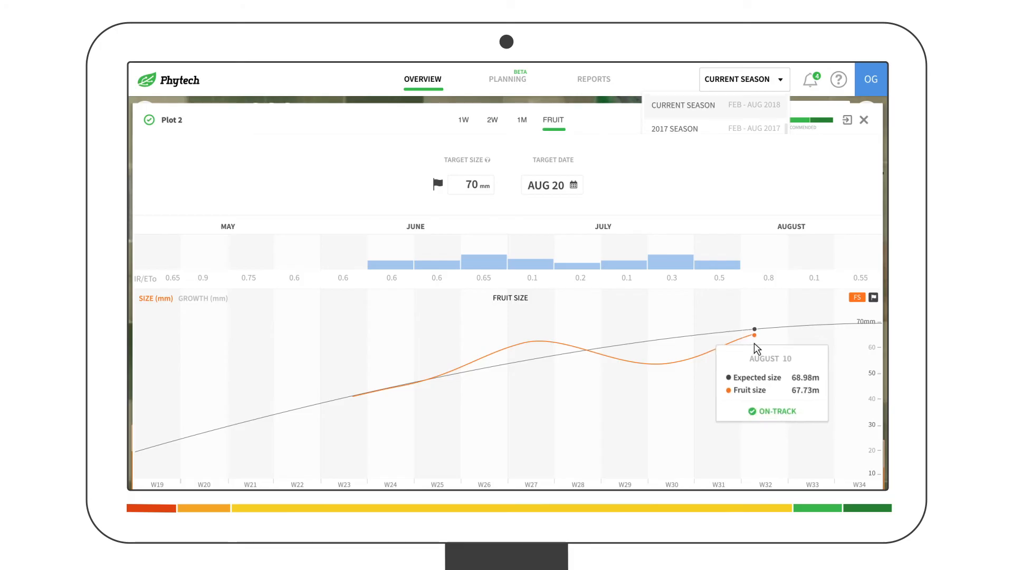
mouse_move(781, 341)
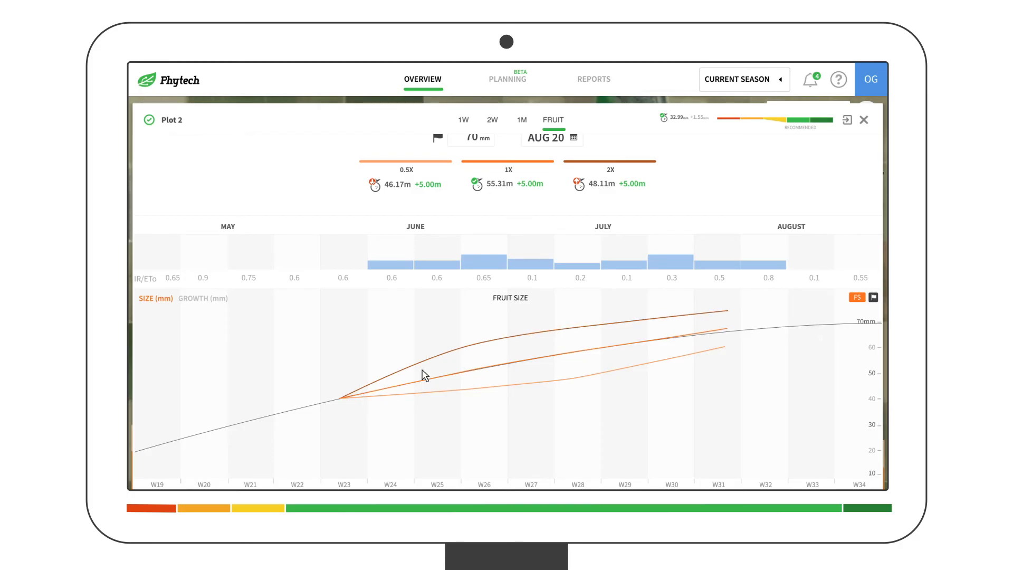
mouse_move(671, 264)
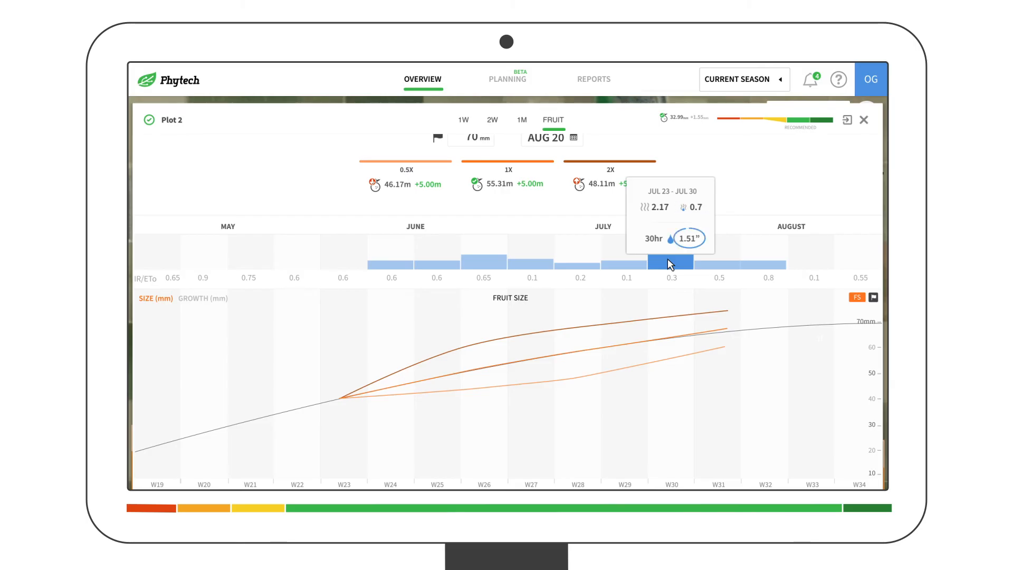
Step: Return Plot 2 to the one-month view after reviewing the irrigation projections
left_click(520, 120)
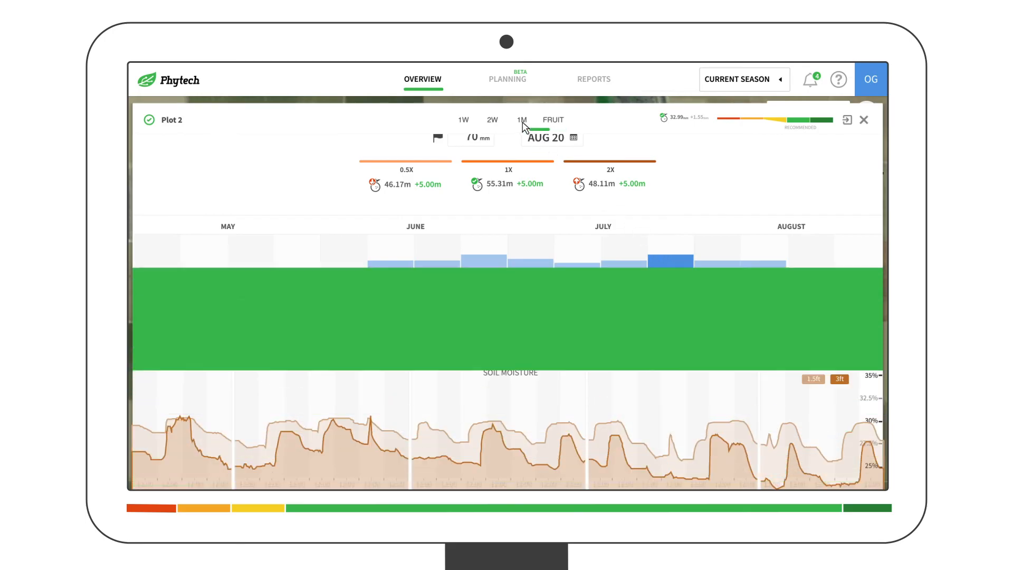
Step: Replace the trunk diameter chart with fruit size in the June 2018 one-month view
left_click(520, 120)
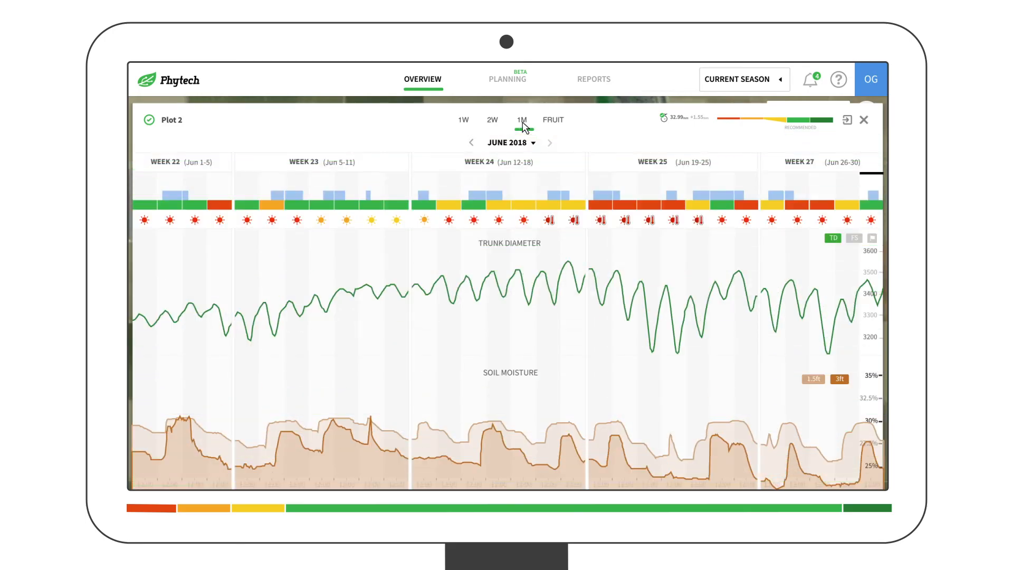
left_click(854, 237)
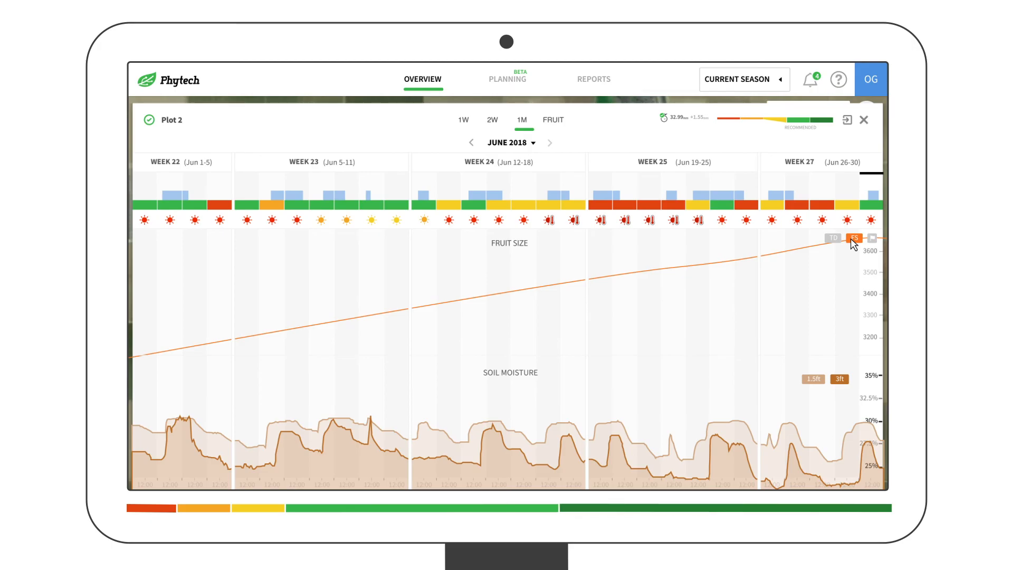